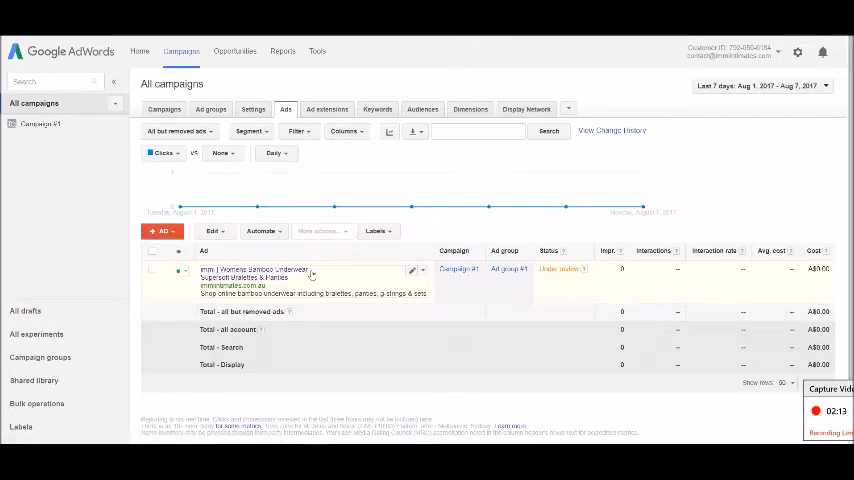
Show the campaign's bamboo underwear text ad with its performance totals for the date range
click(376, 108)
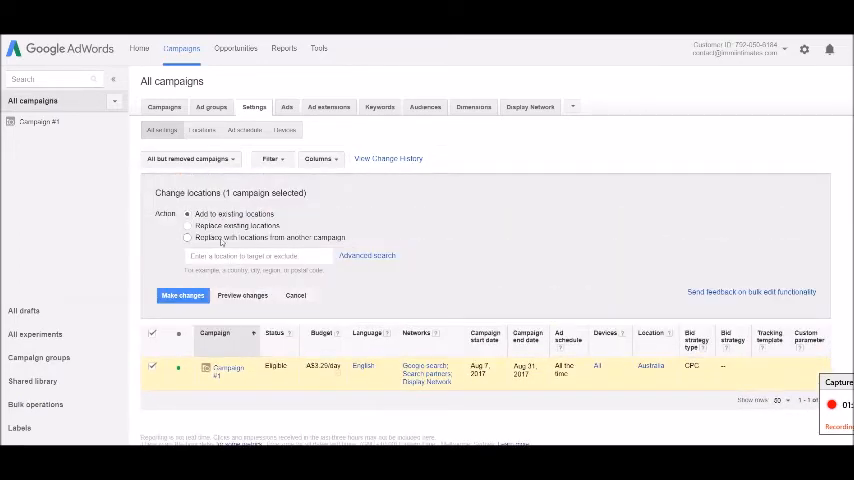
Show the Change locations options for Campaign #1, currently targeting Australia
click(328, 108)
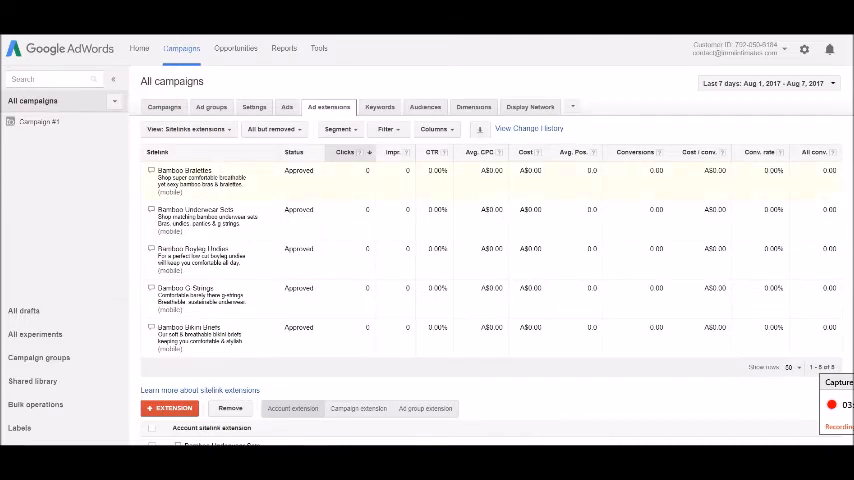